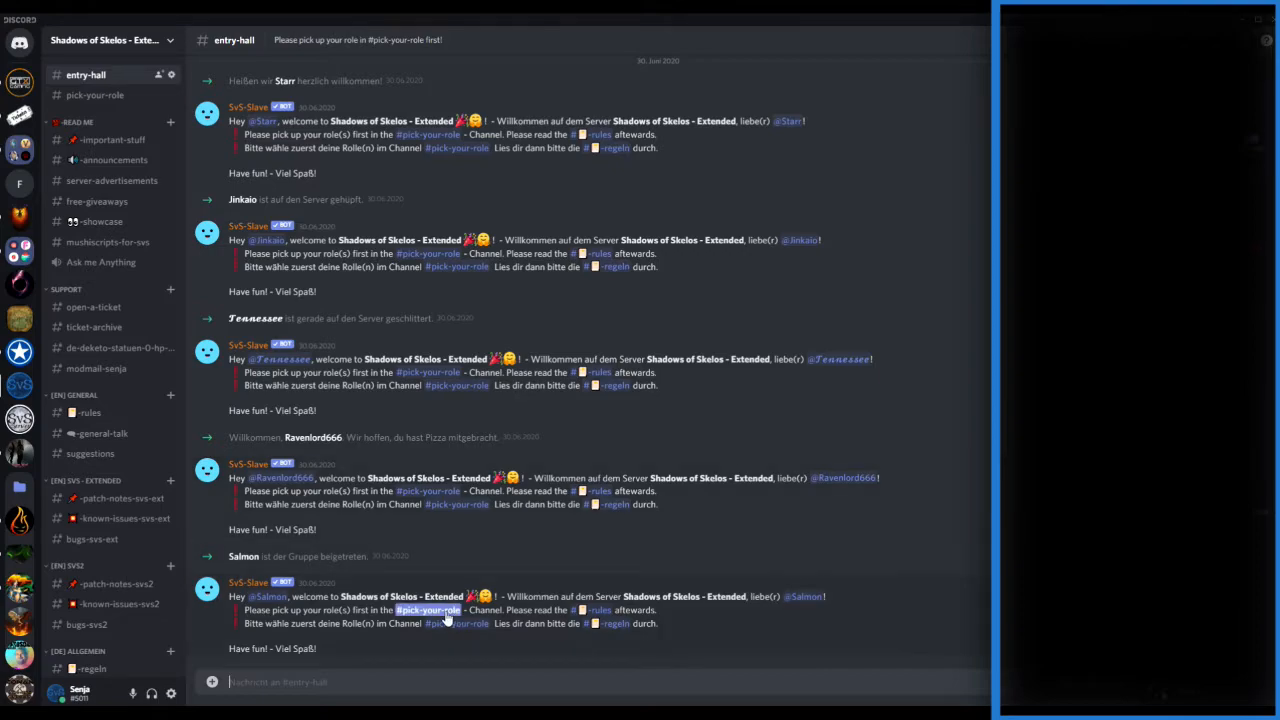
Switch to the pick-your-role channel of the Shadows of Skelos - Extended server.
left_click(94, 94)
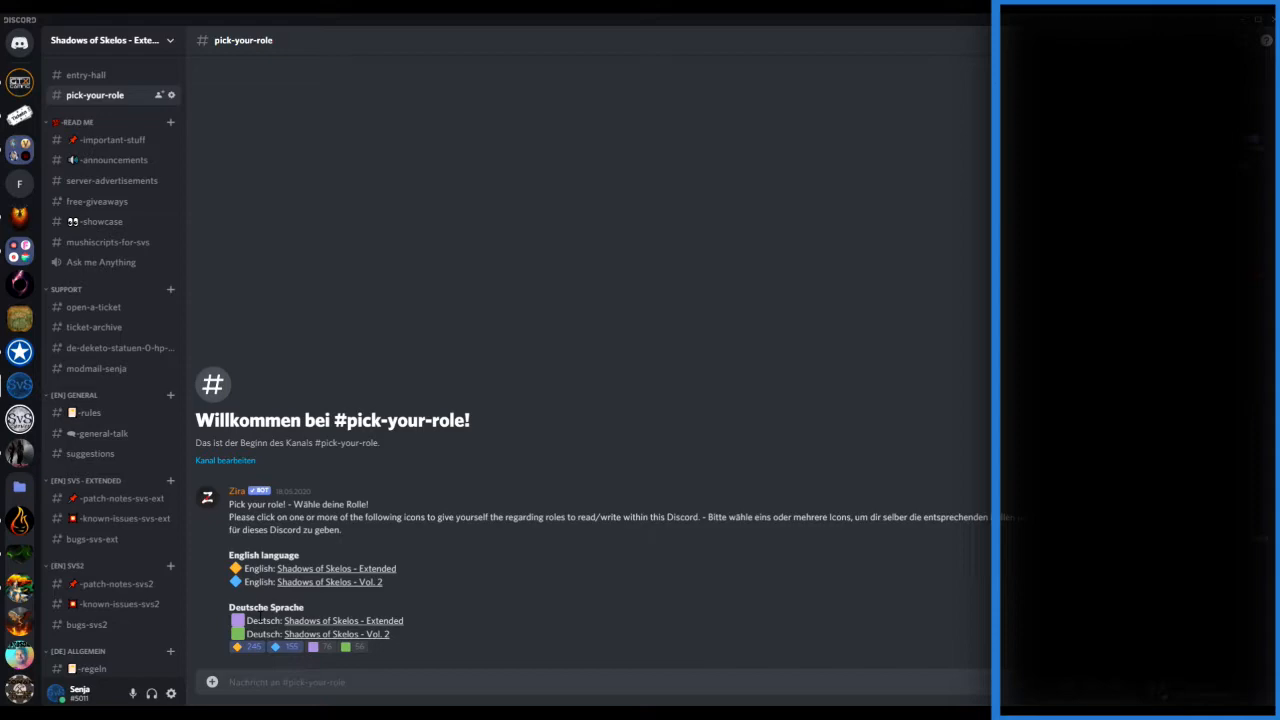
mouse_move(110, 140)
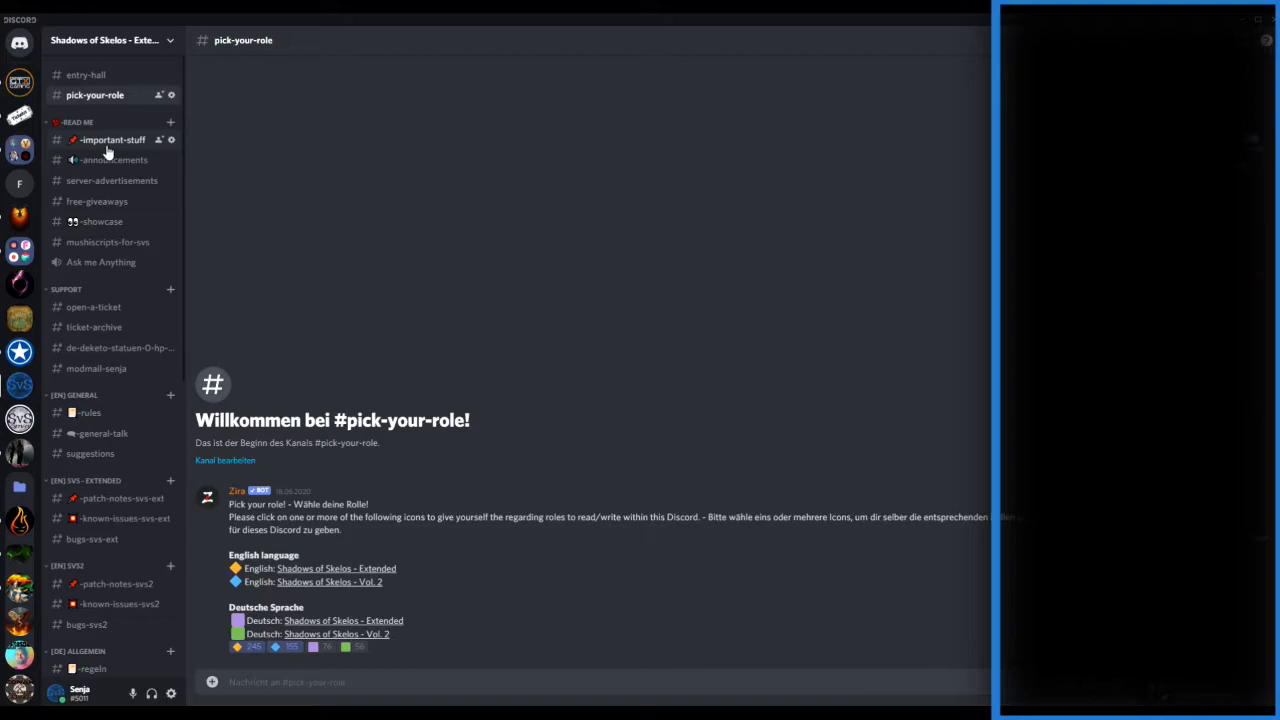
Show the important-stuff channel's repository links to older Shadows of Skelos Extended versions.
left_click(110, 140)
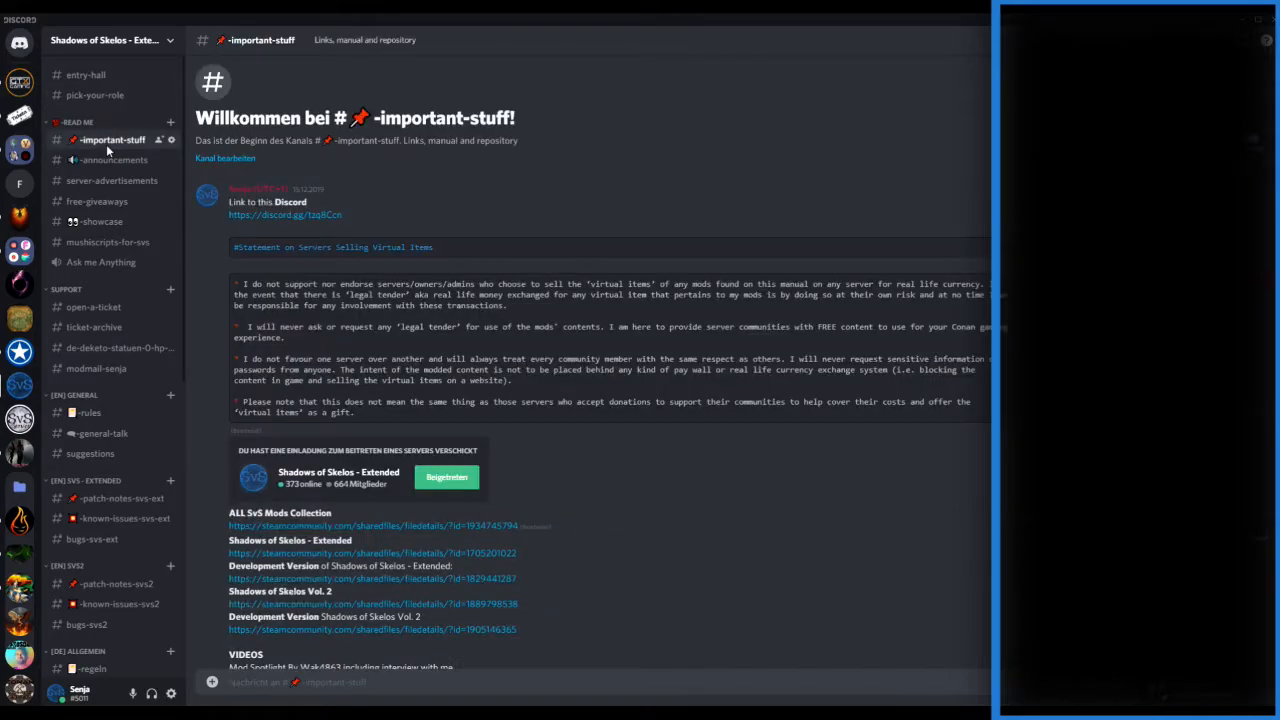
scroll("down", 3)
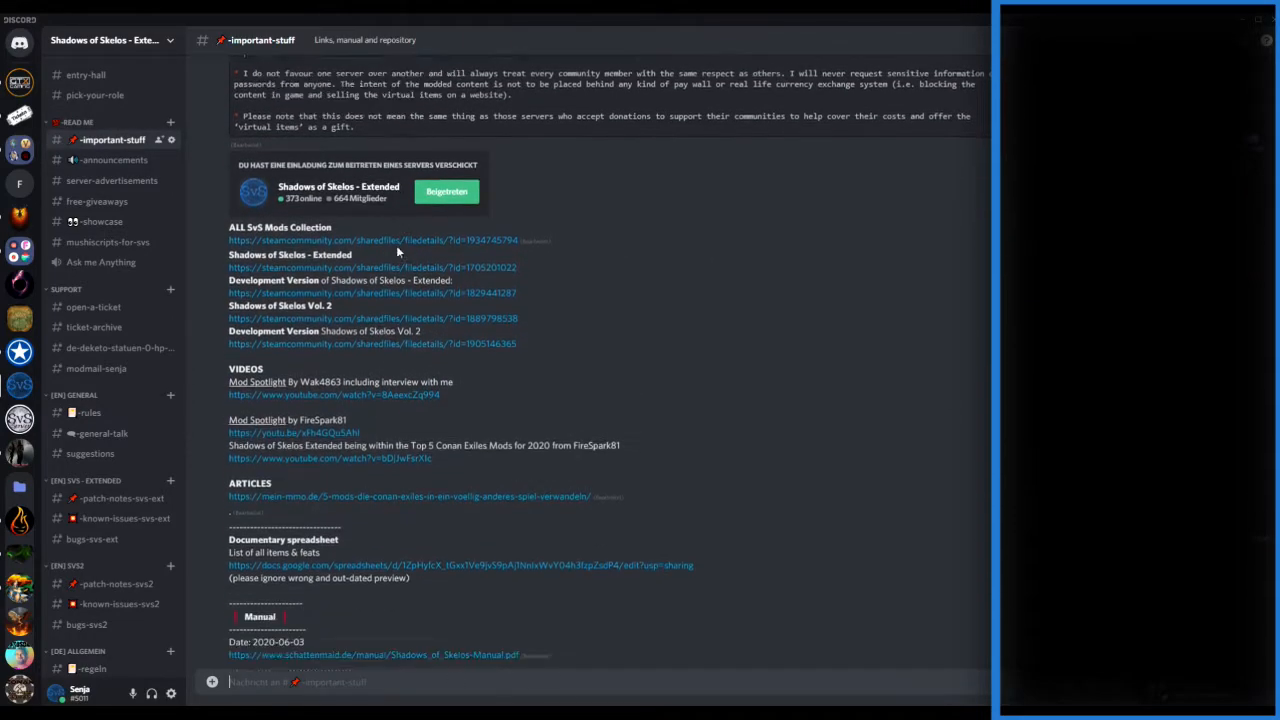
scroll("down", 3)
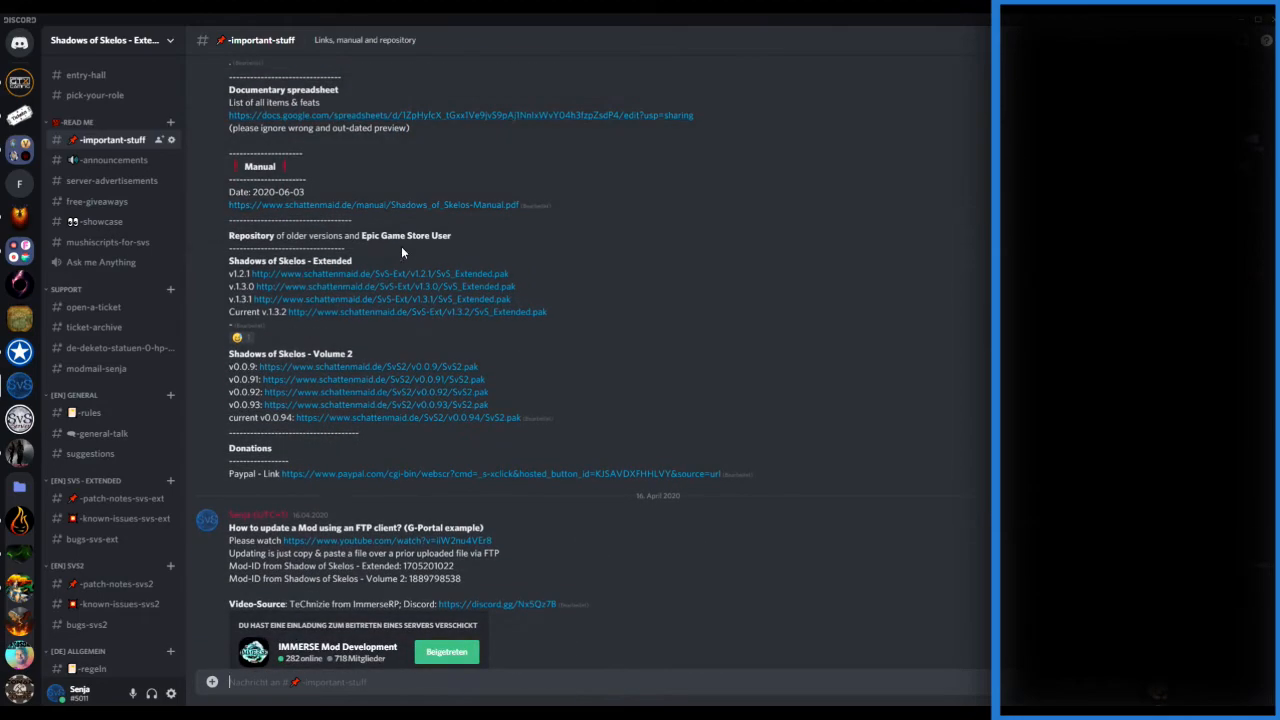
mouse_move(556, 406)
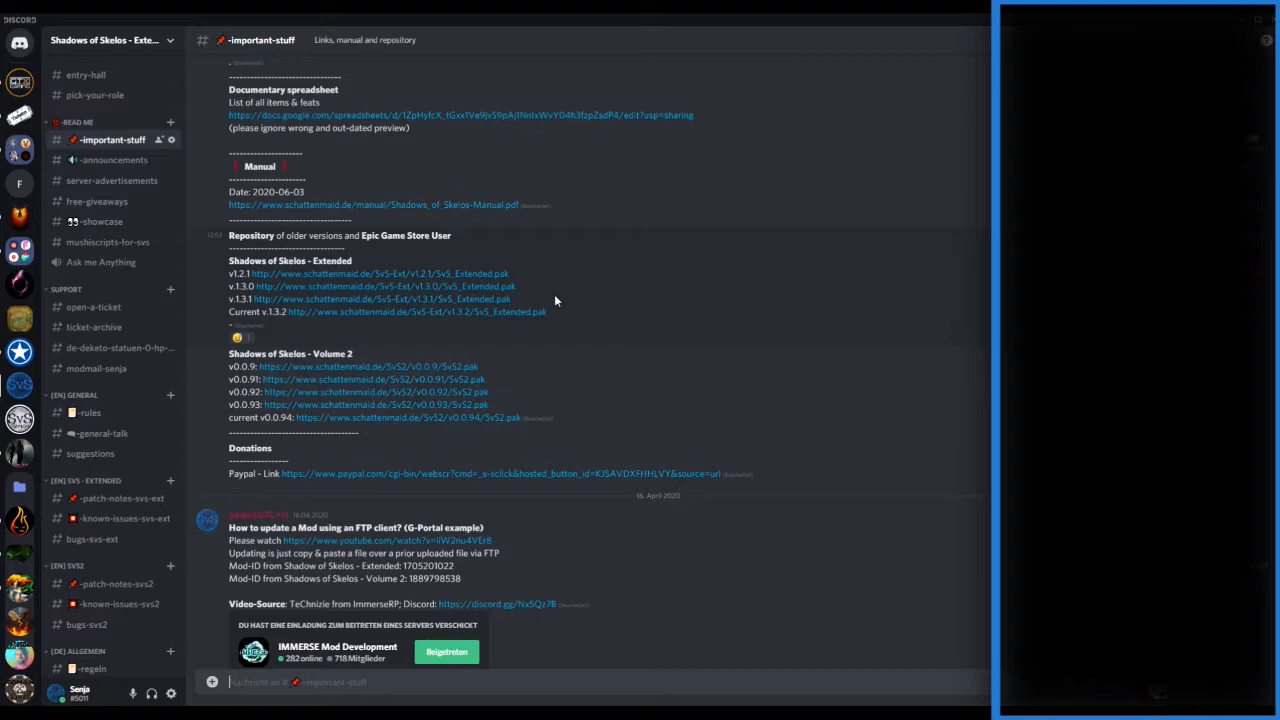
mouse_move(240, 330)
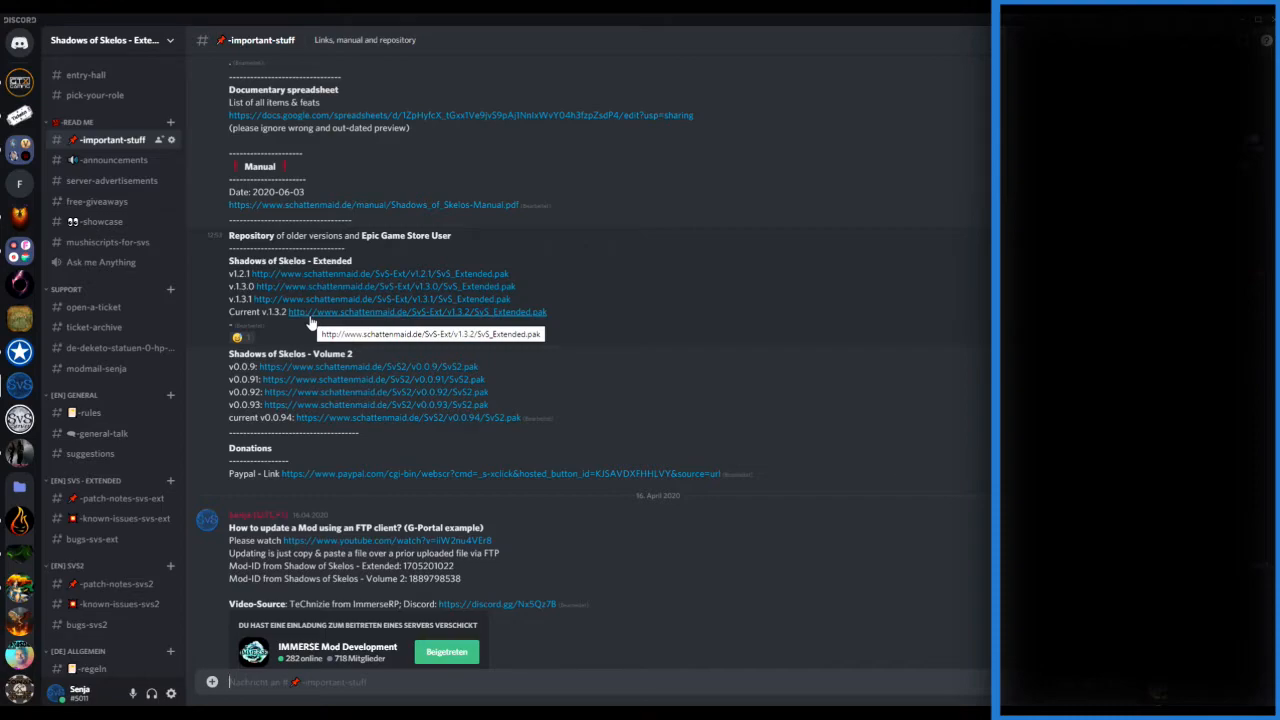
Download the Current v1.3.2 SvS_Extended.pak, choosing Save File so it lands in Downloads.
left_click(416, 312)
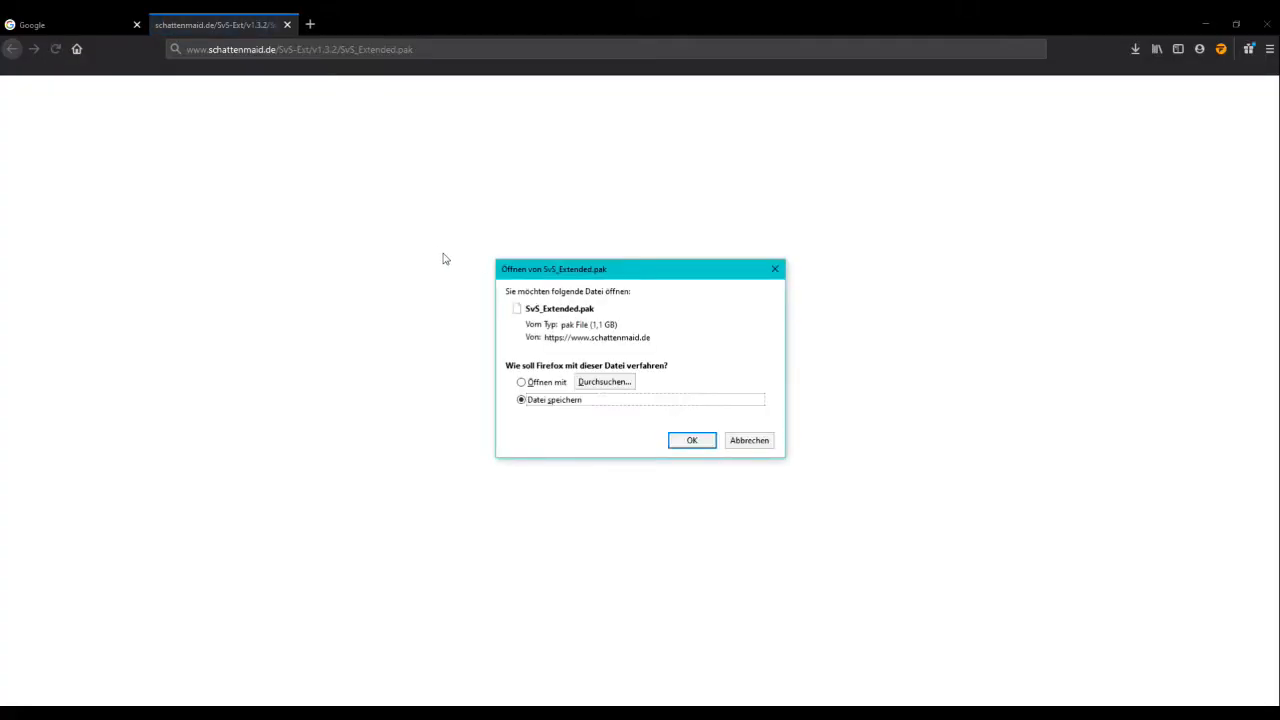
mouse_move(504, 236)
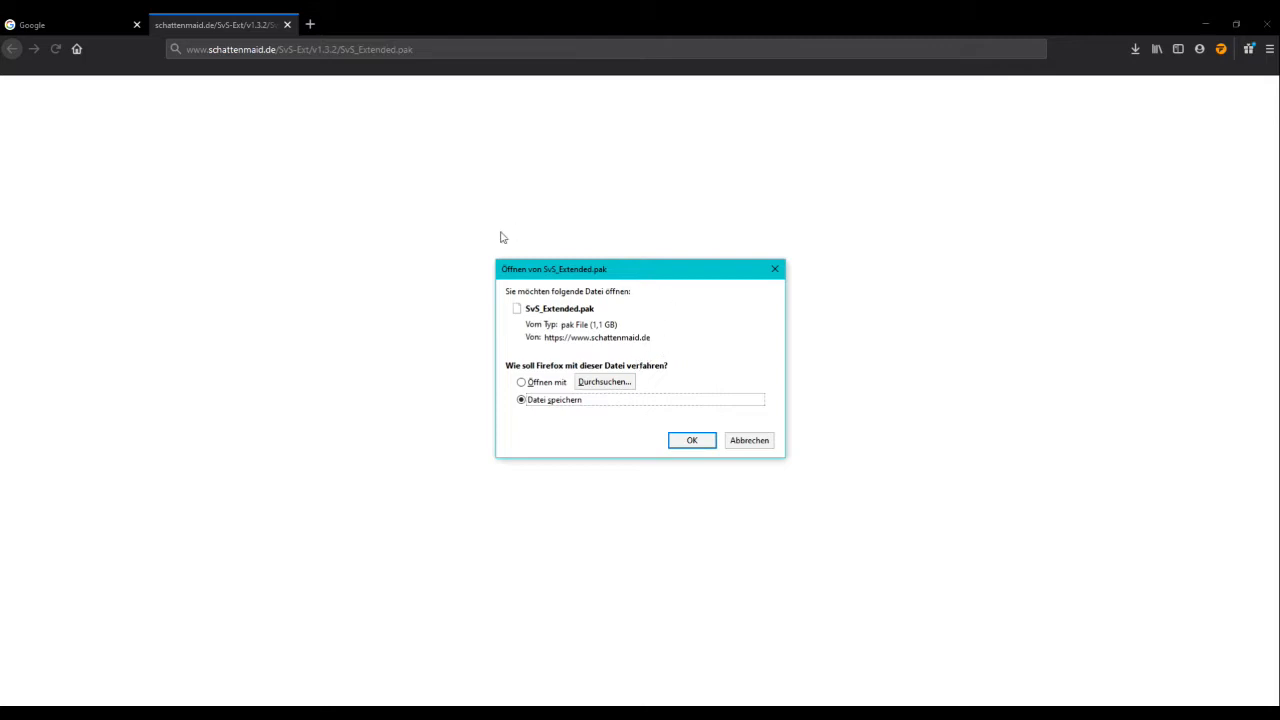
mouse_move(664, 256)
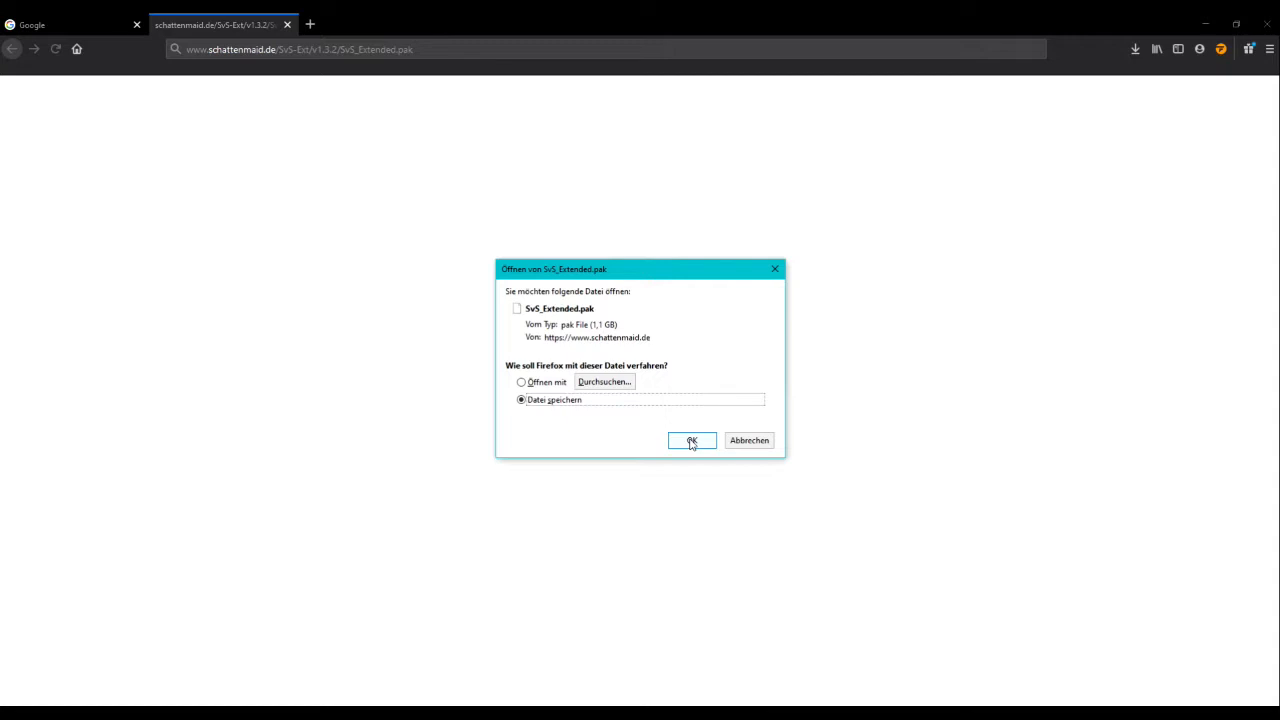
left_click(692, 442)
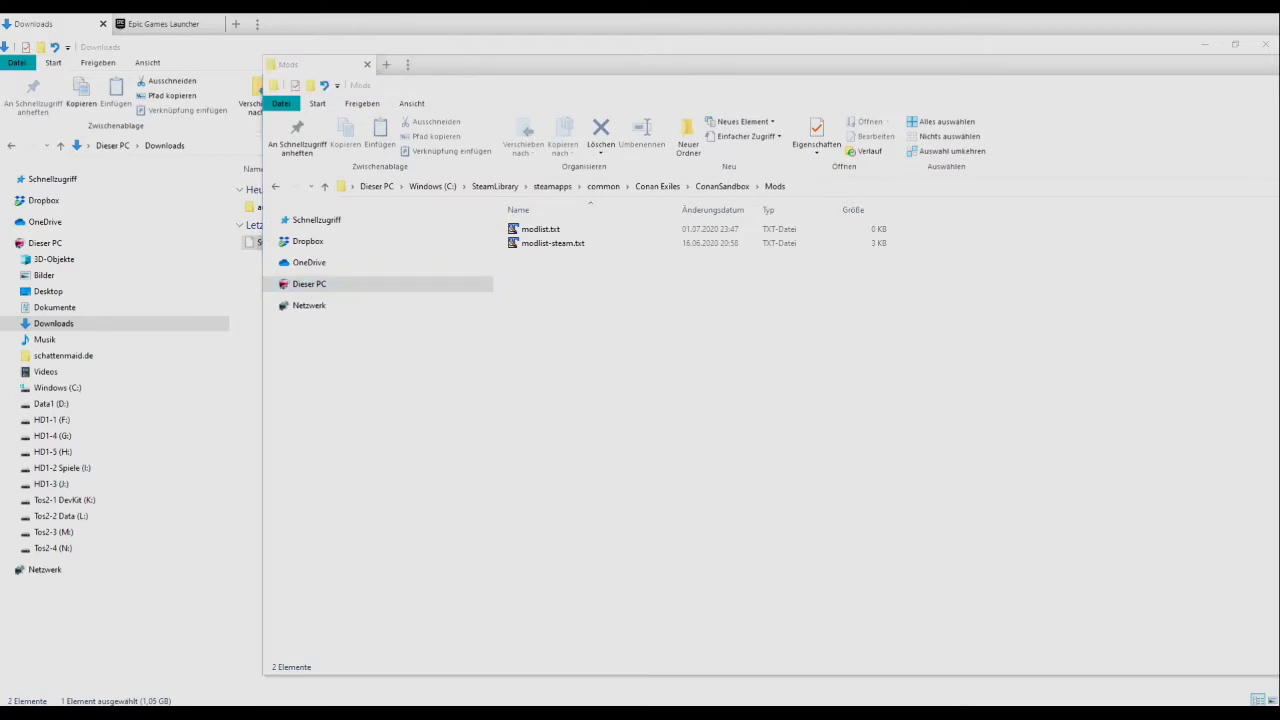
mouse_move(1124, 312)
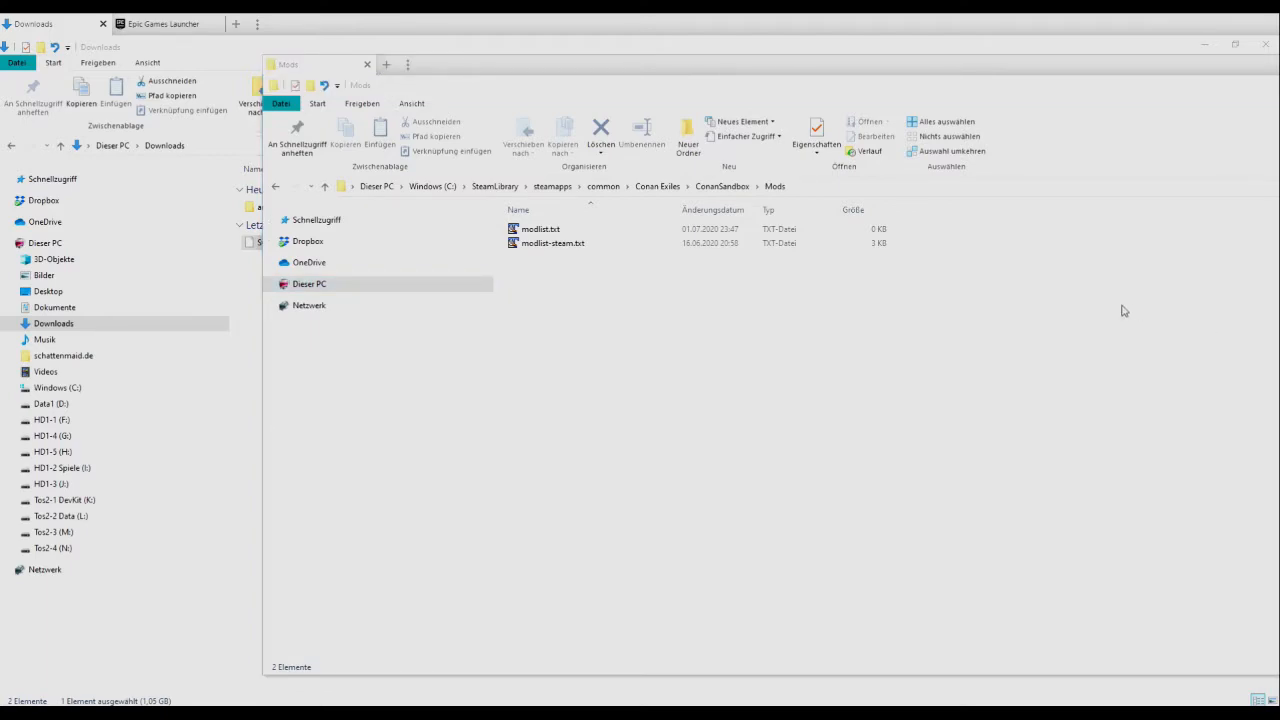
mouse_move(1044, 320)
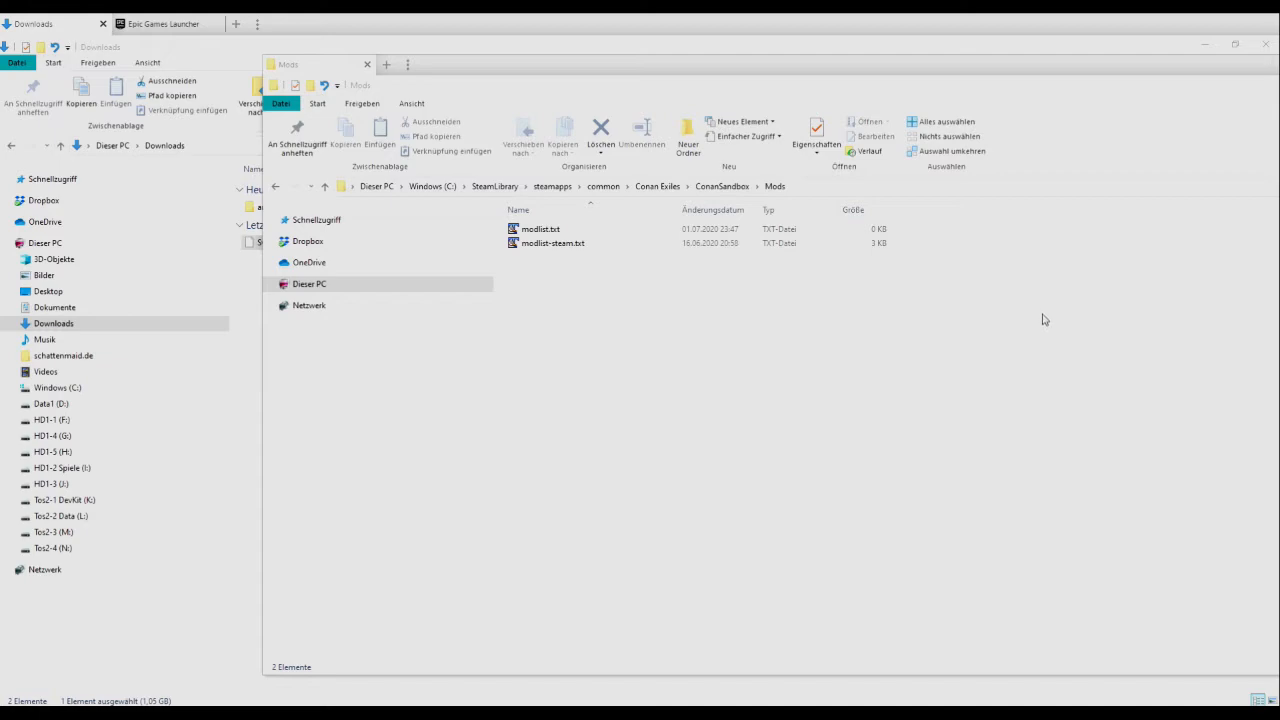
mouse_move(624, 188)
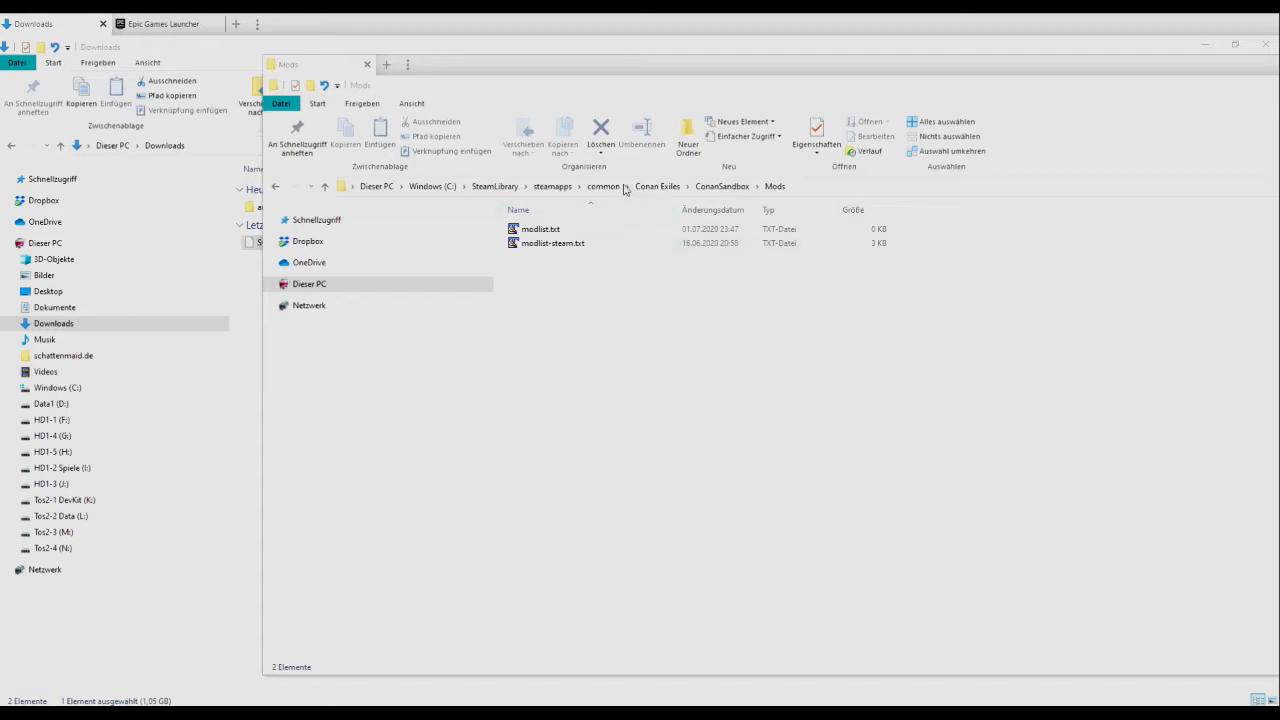
mouse_move(656, 186)
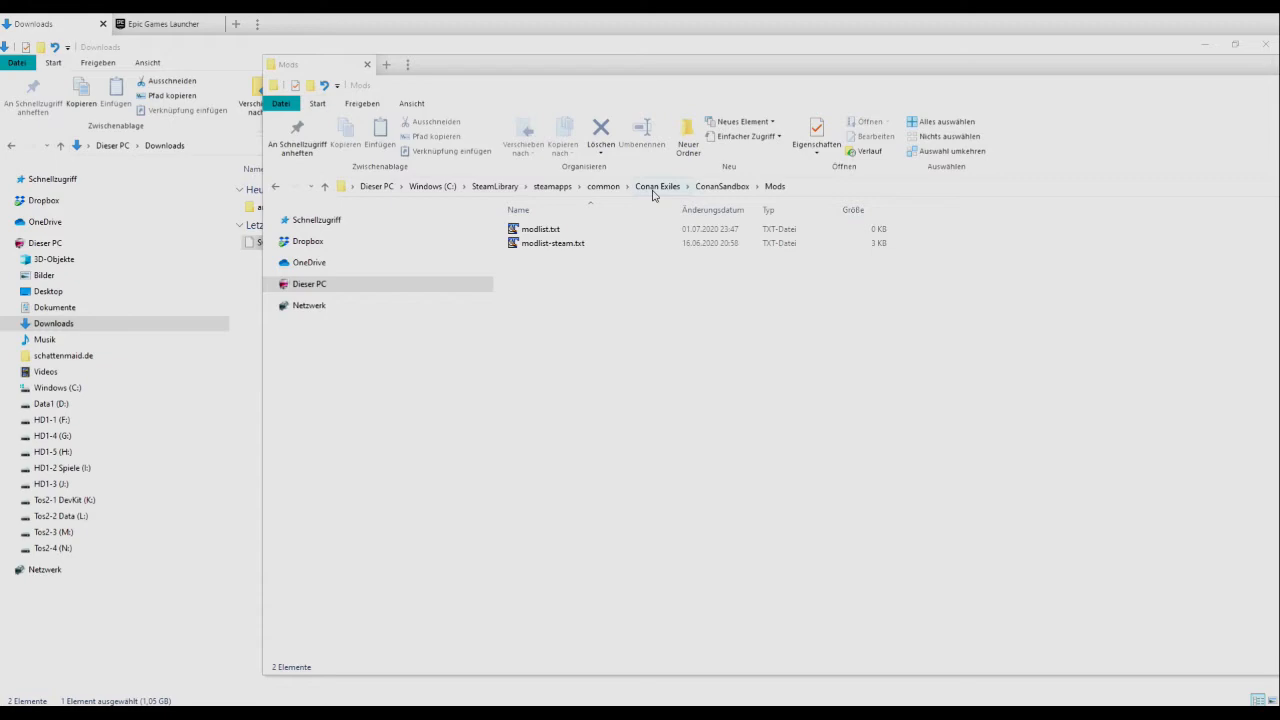
mouse_move(716, 192)
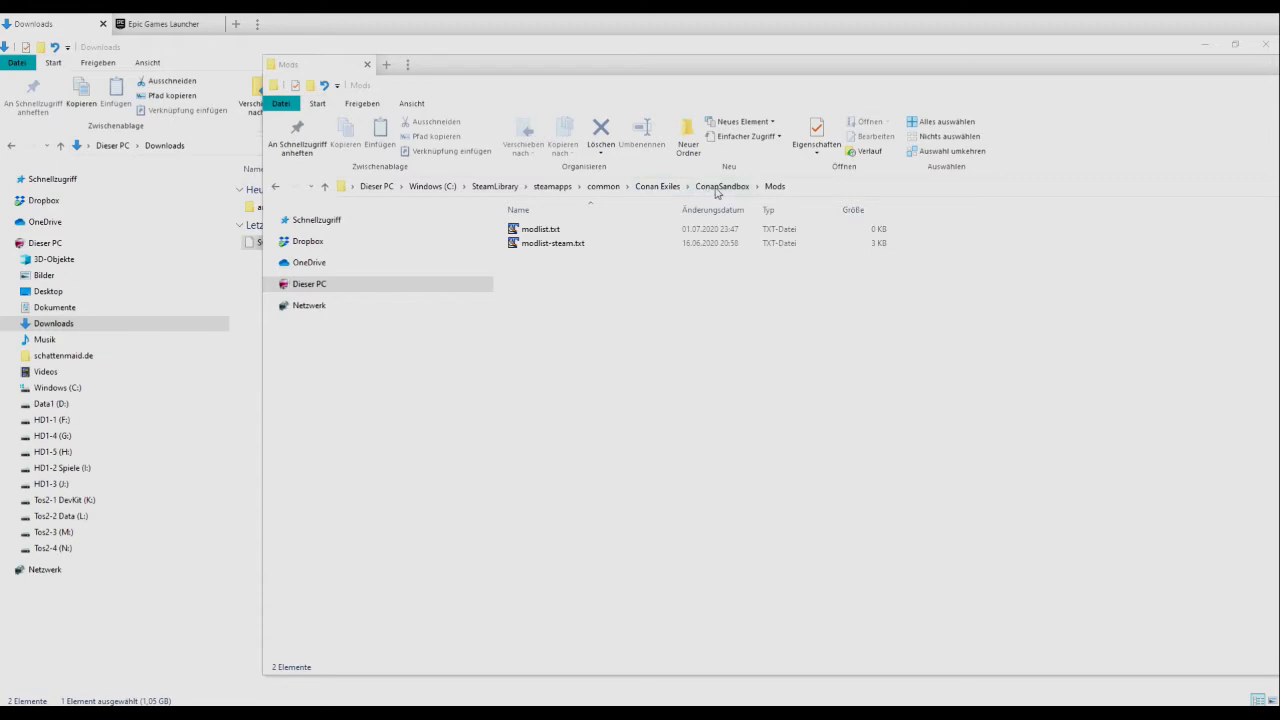
mouse_move(780, 198)
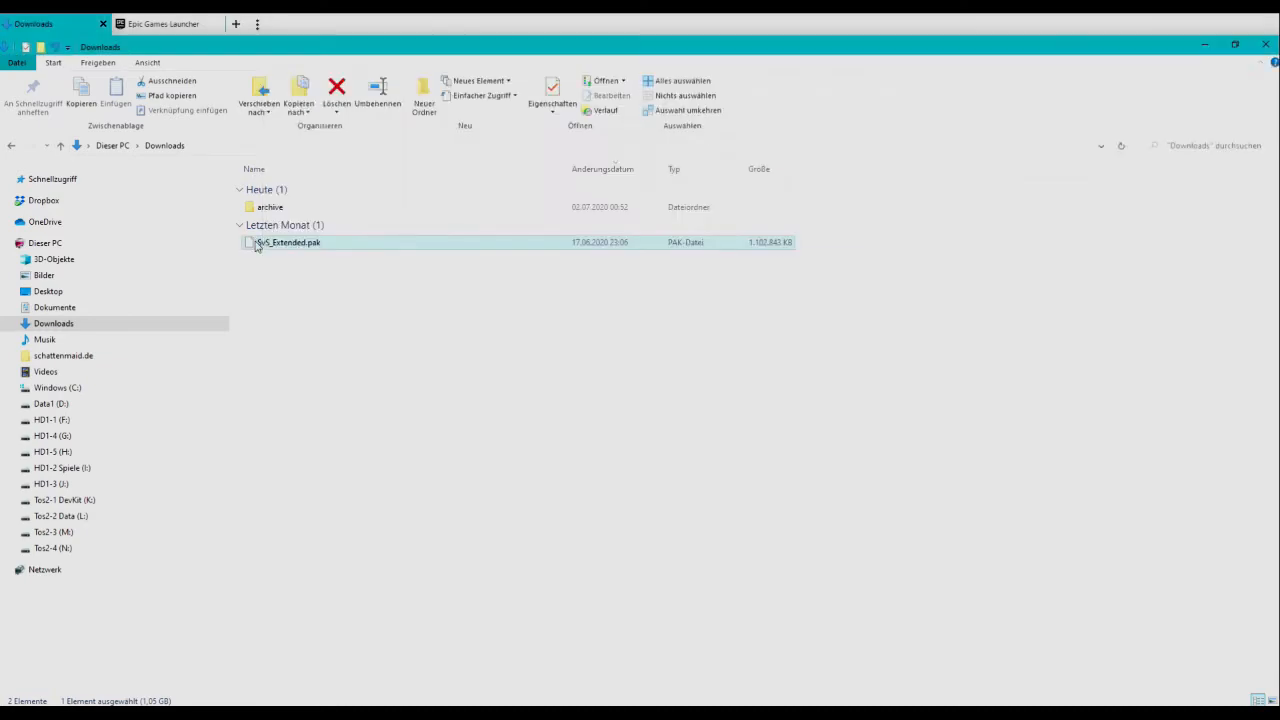
mouse_move(1128, 206)
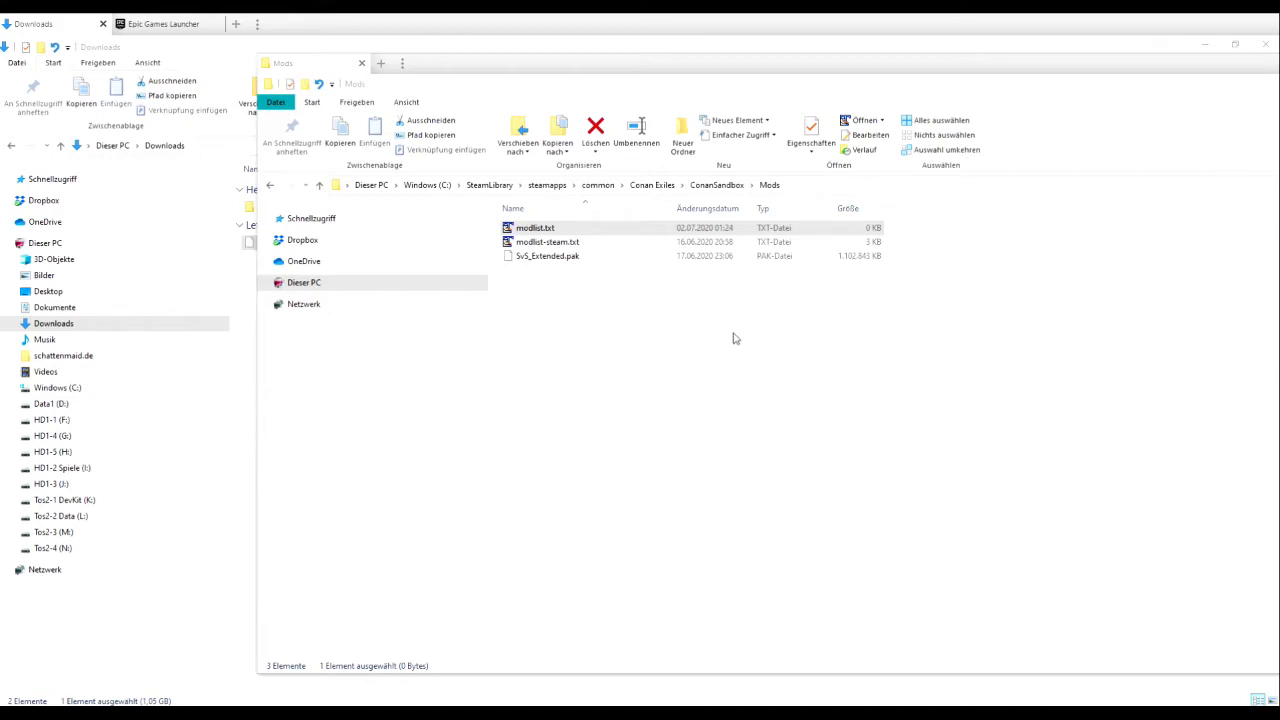
mouse_move(536, 248)
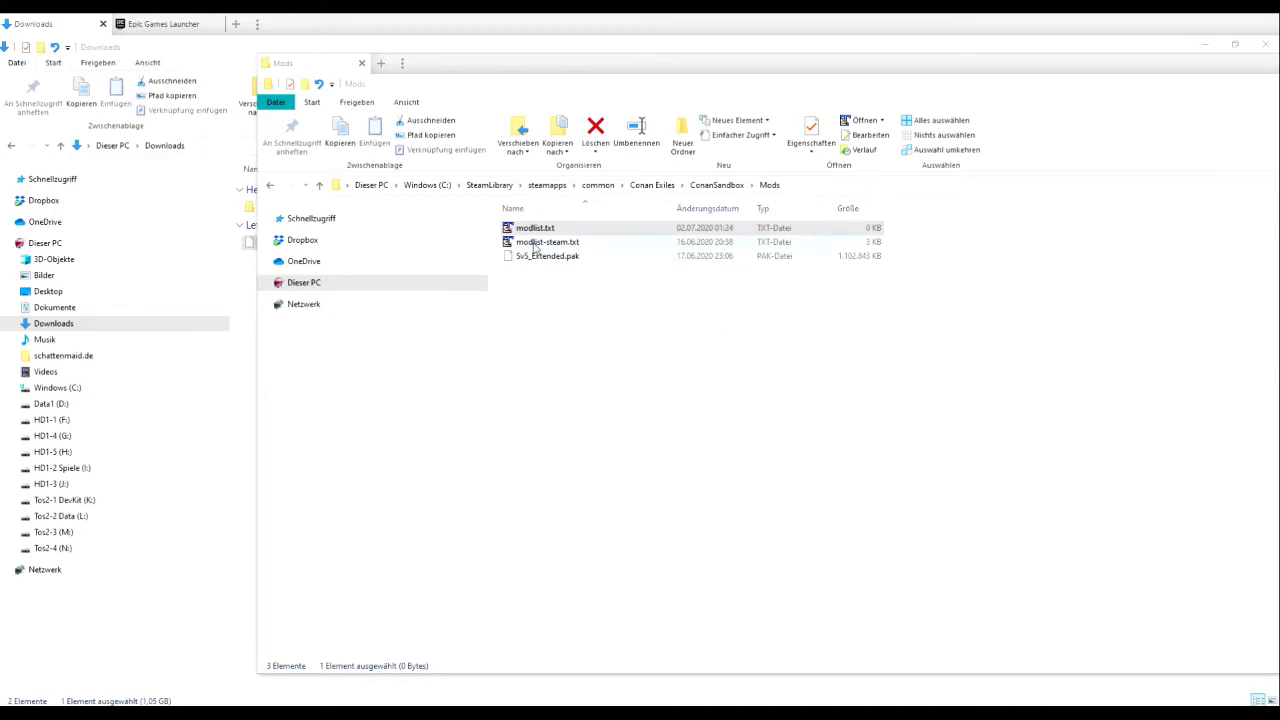
double_click(548, 242)
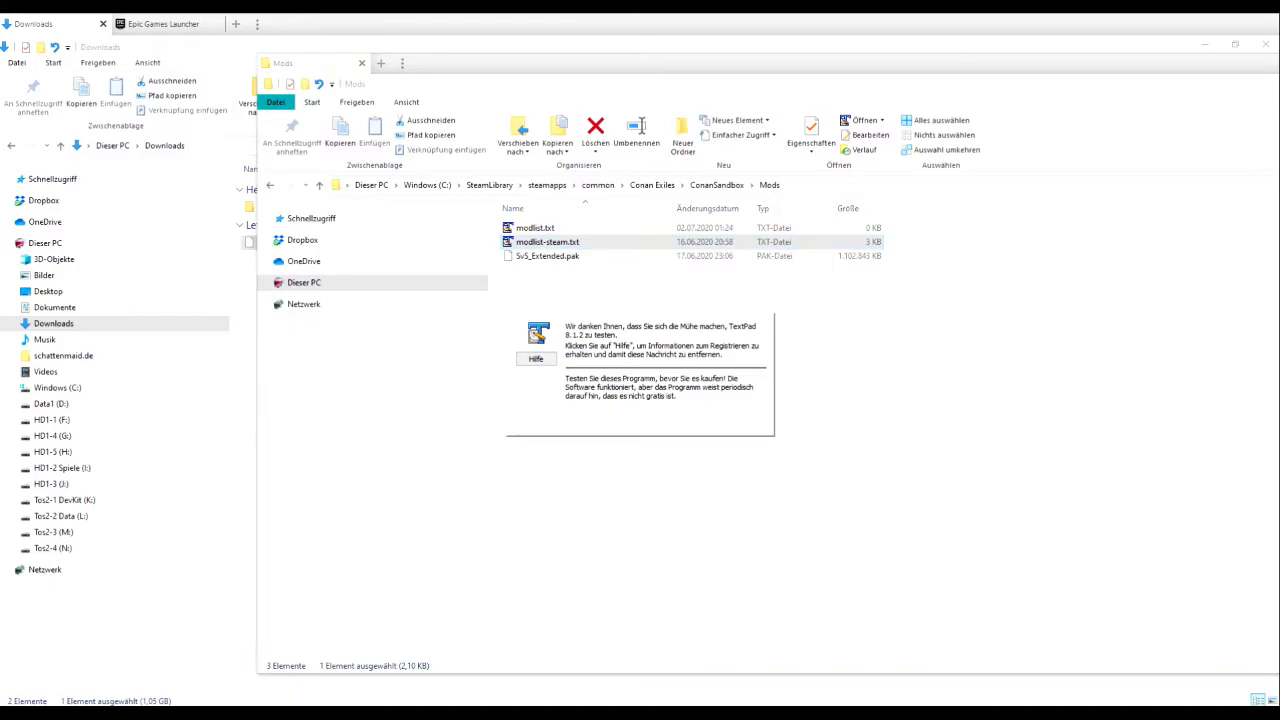
double_click(548, 240)
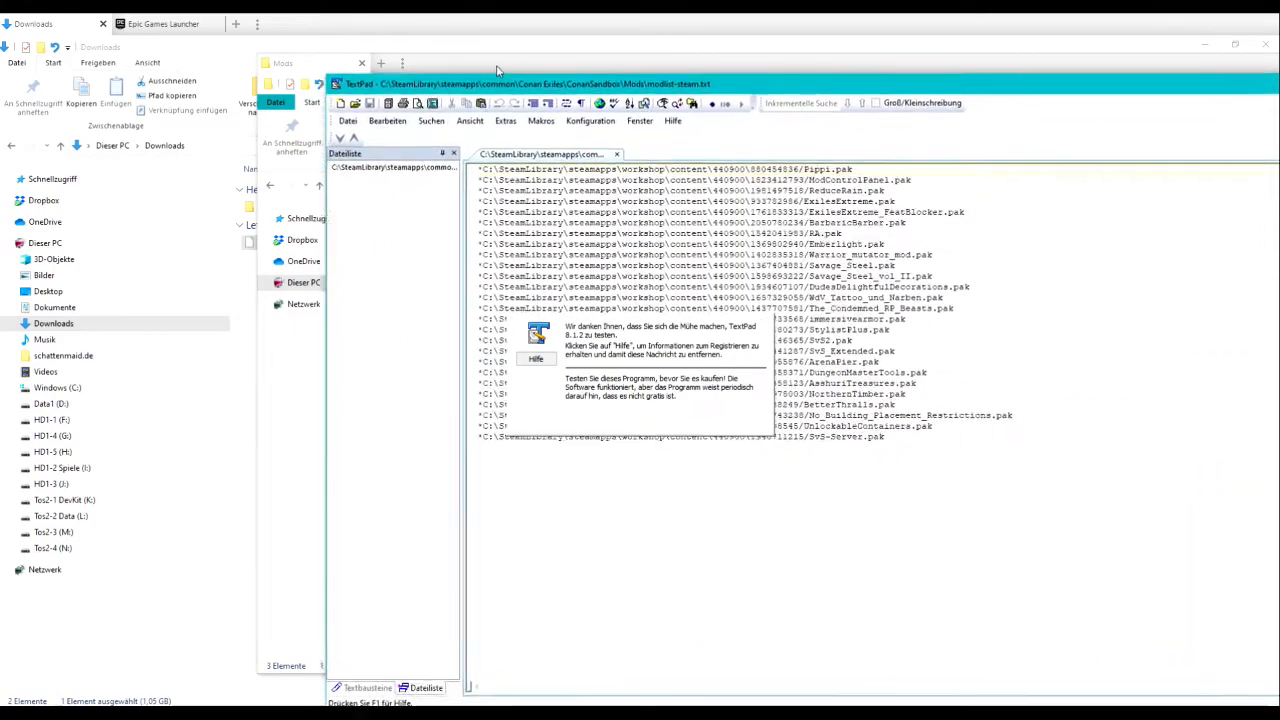
left_click(536, 358)
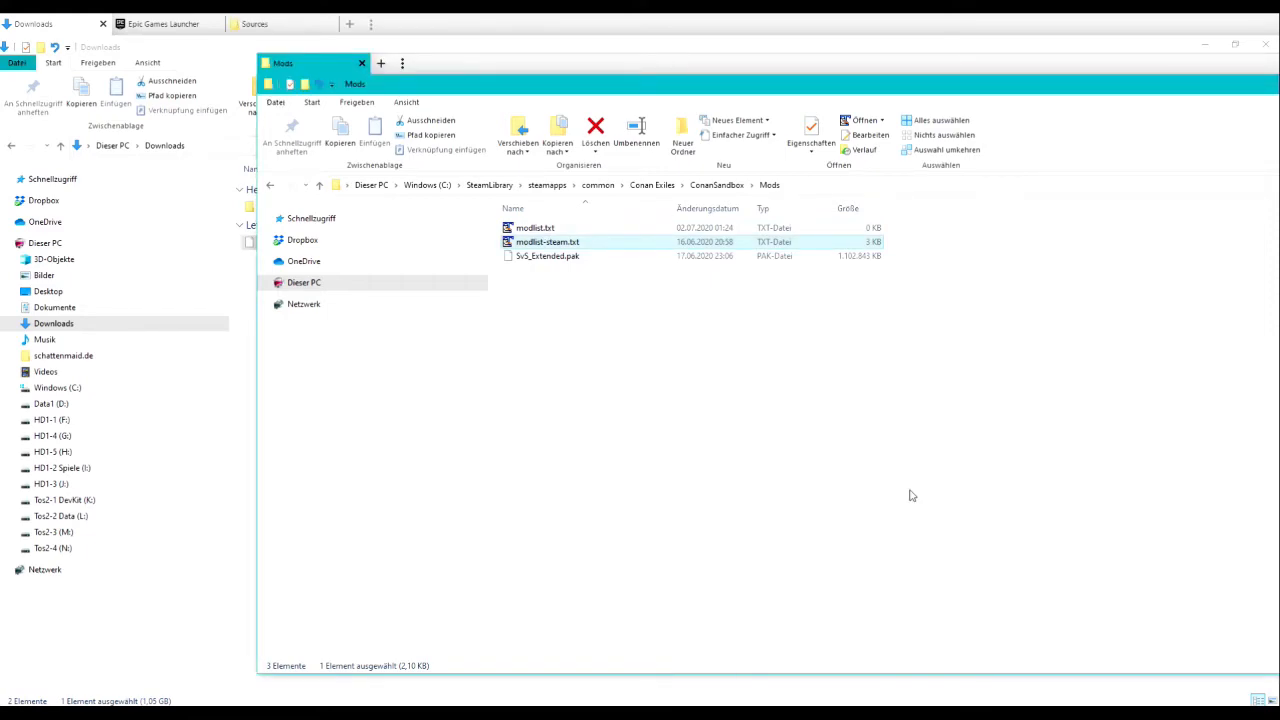
mouse_move(564, 276)
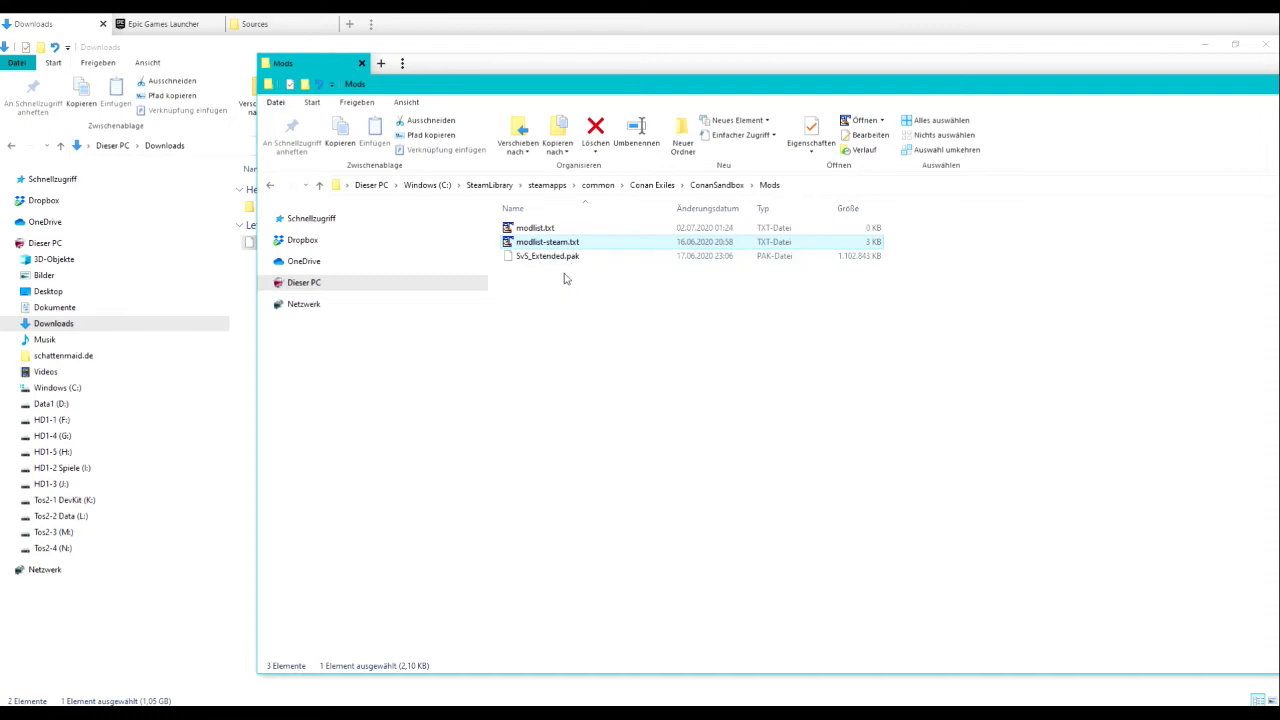
mouse_move(760, 198)
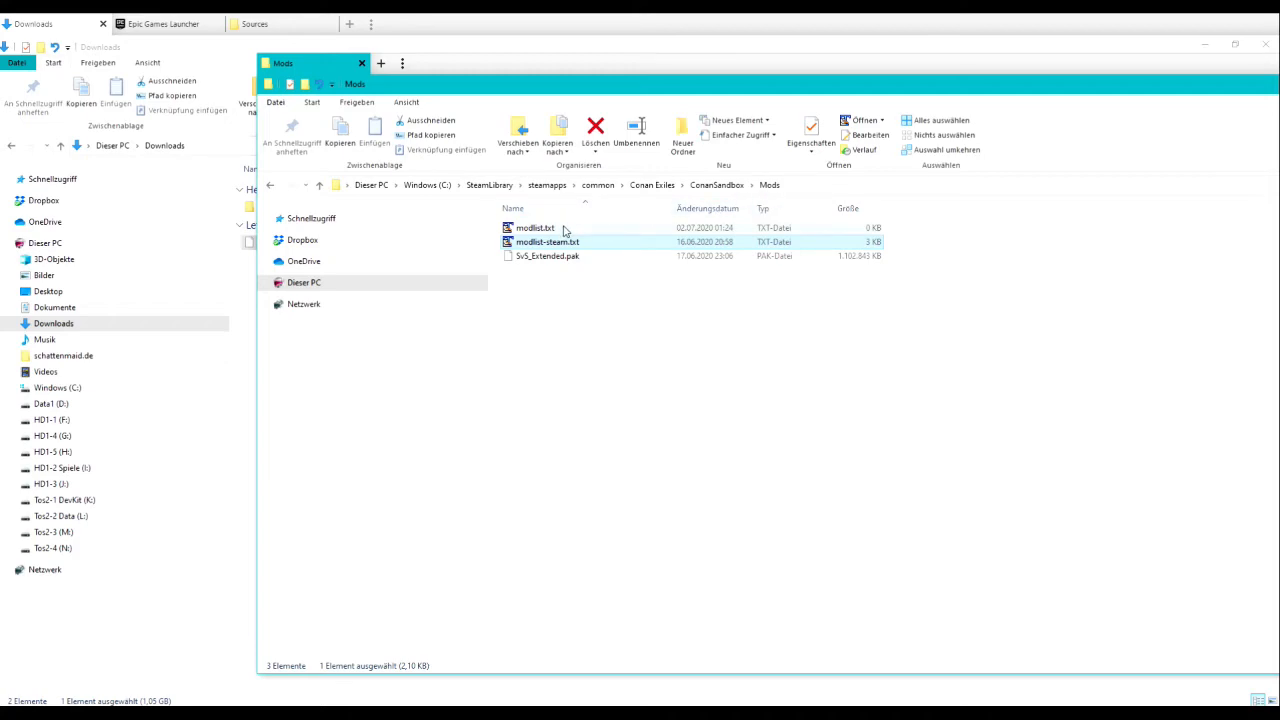
mouse_move(544, 240)
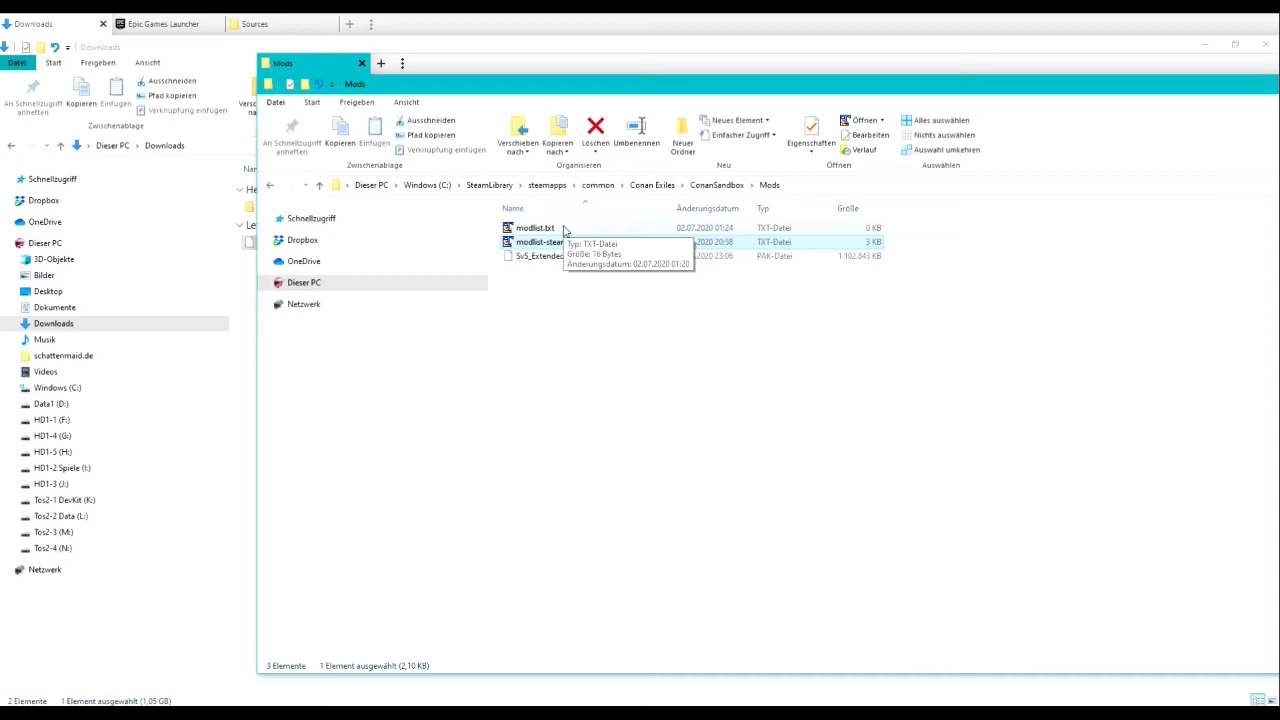
Open modlist.txt from the Conan Exiles Mods folder in TextPad.
double_click(536, 228)
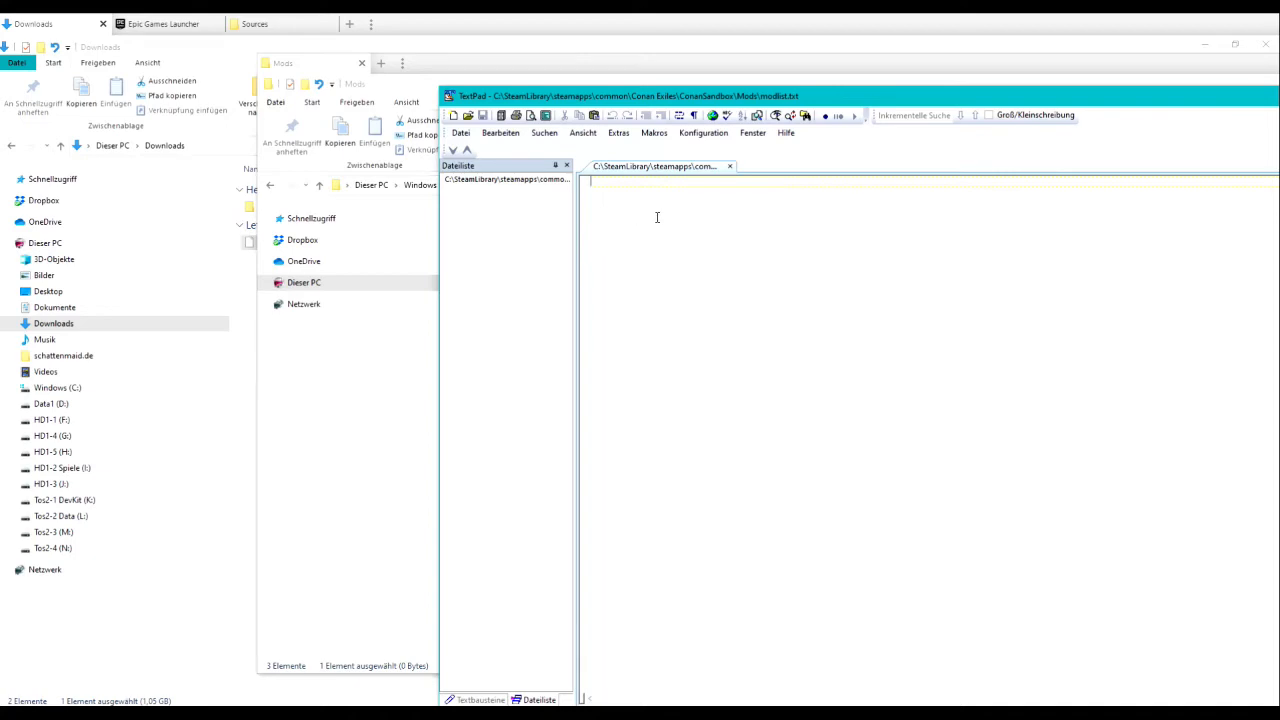
Enter SvS_Extended.pak with a leading asterisk into modlist.txt and save it.
type("SvS_Extended.pak")
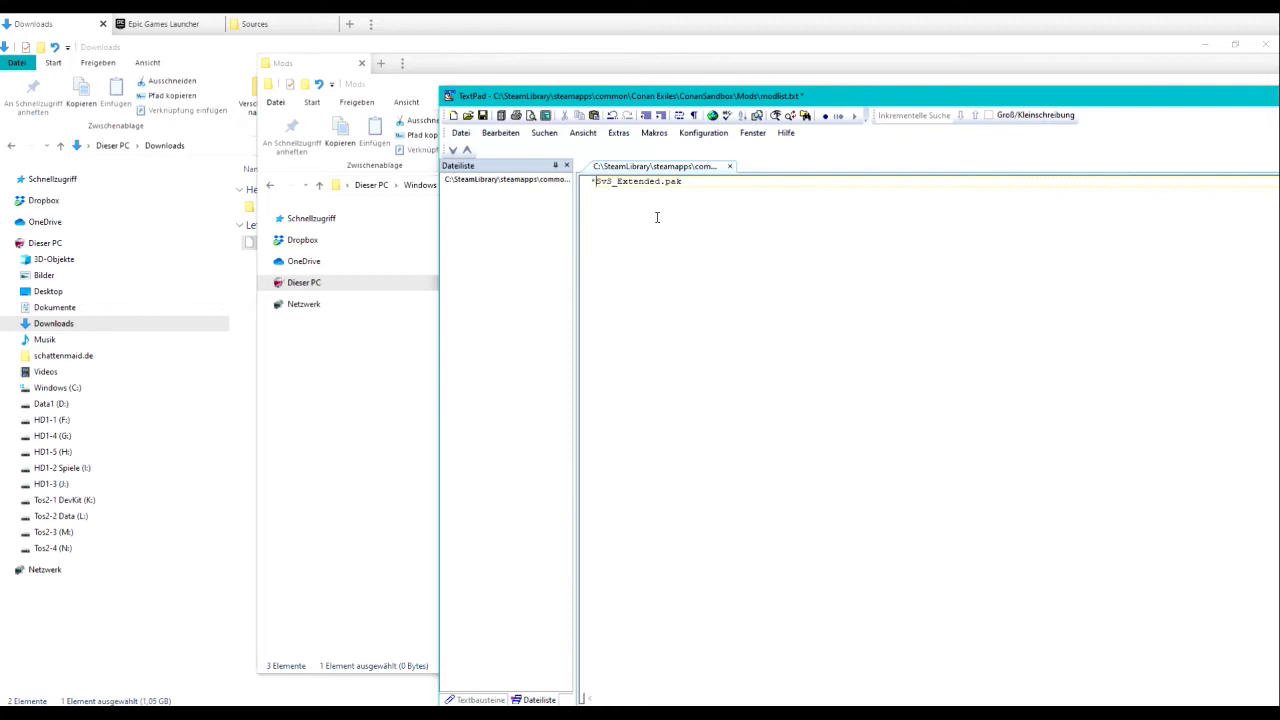
key("Return")
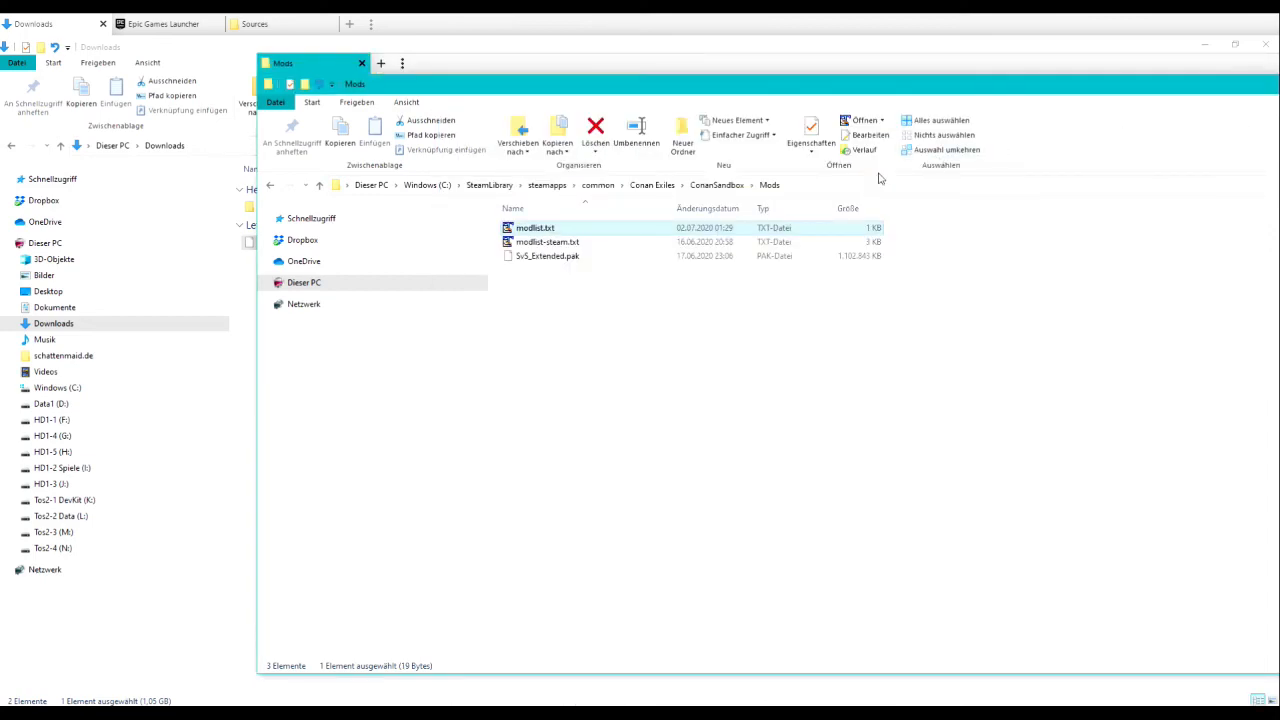
mouse_move(548, 256)
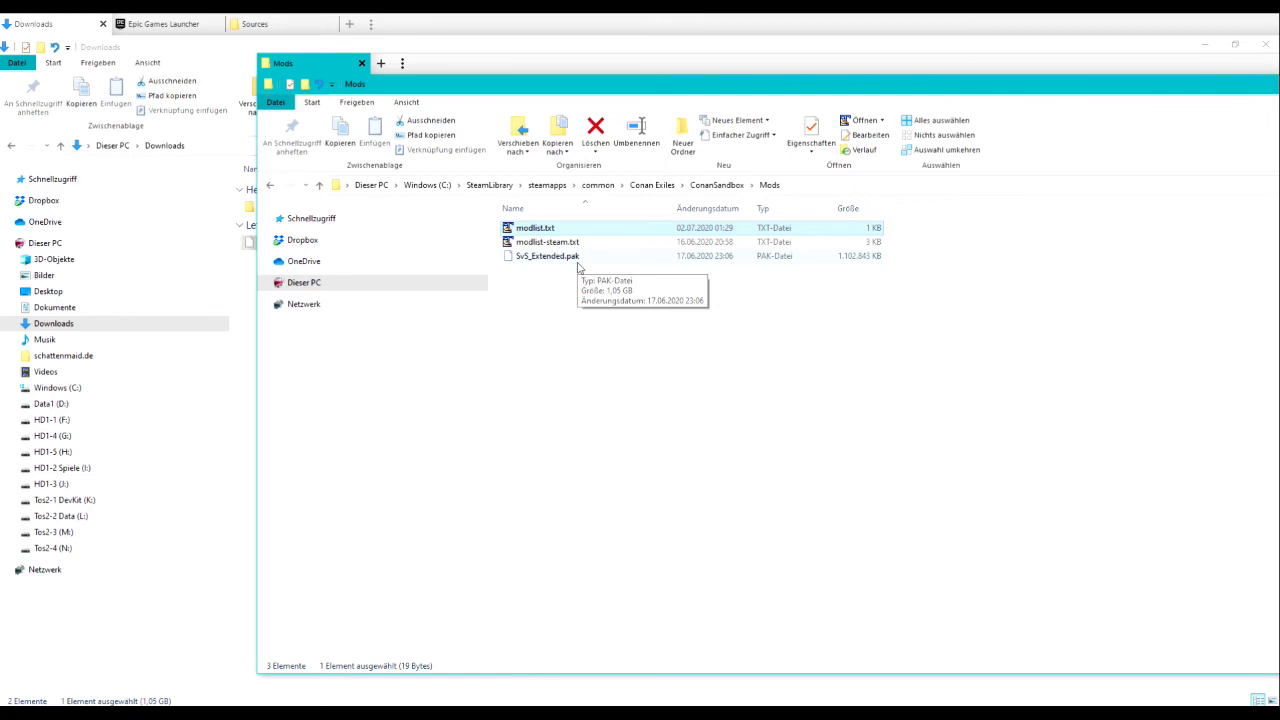
mouse_move(1230, 464)
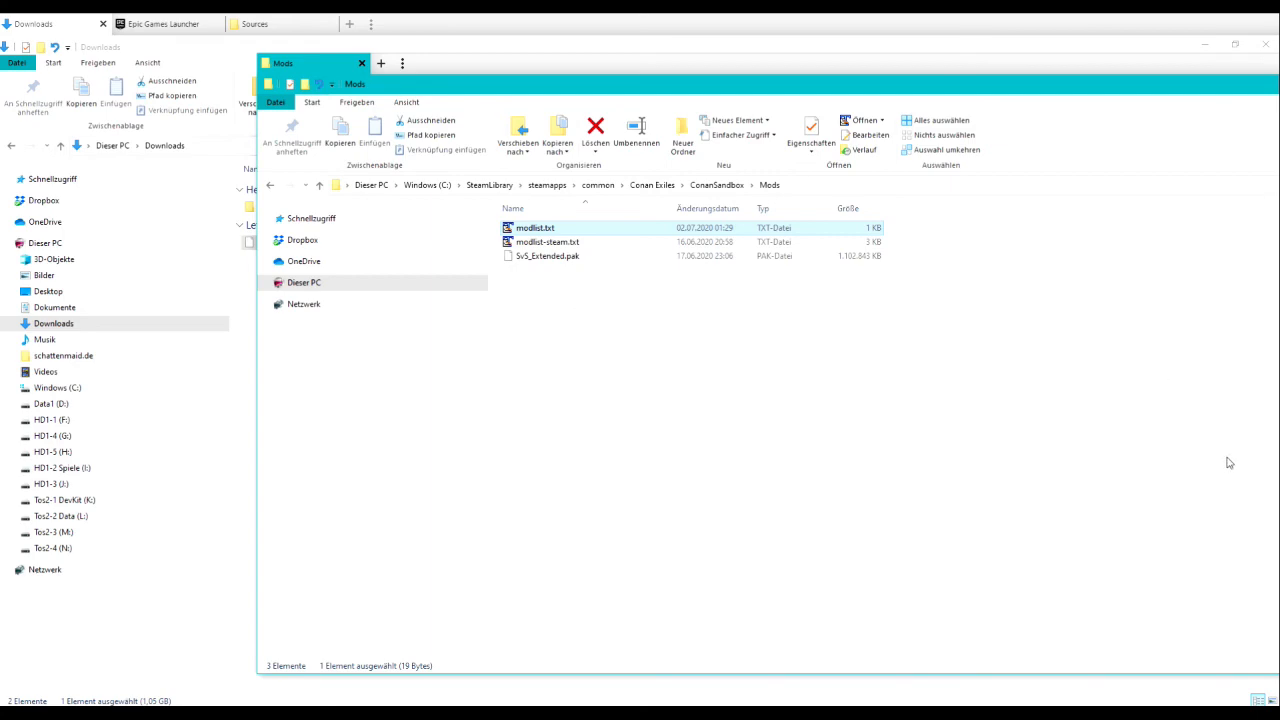